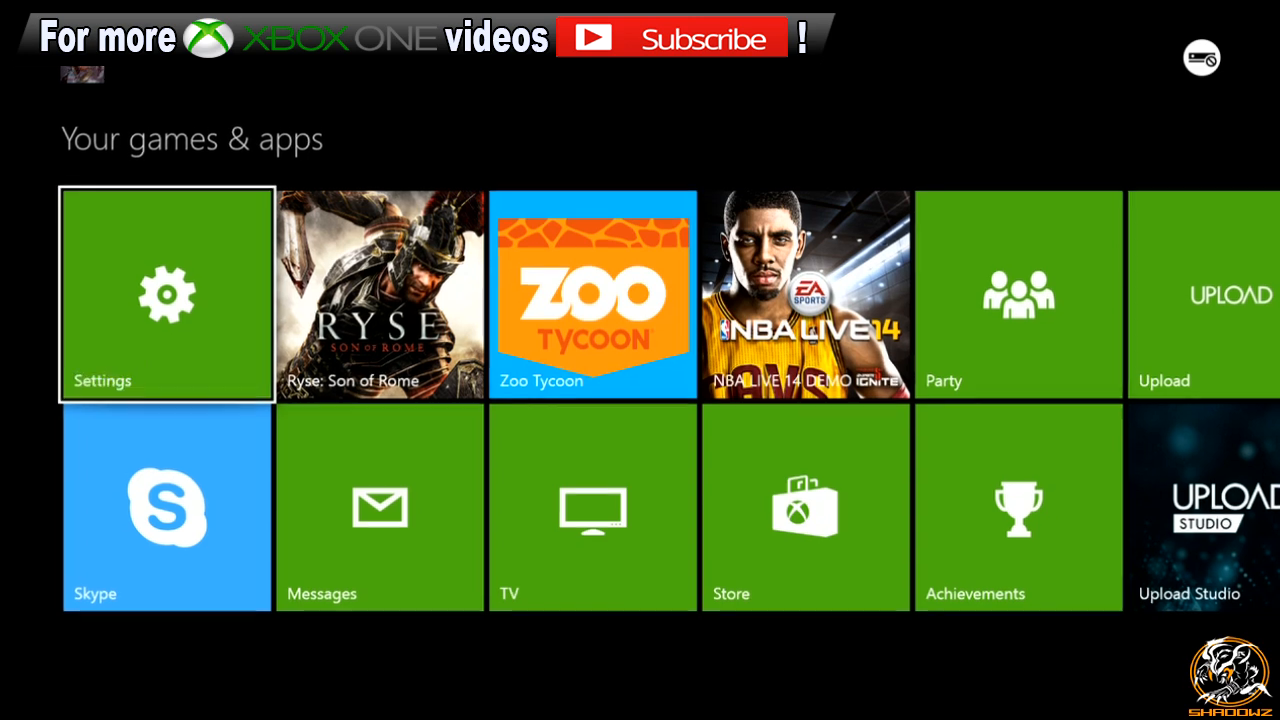
Open the Settings tile from Home, then the System page under Console
click(166, 294)
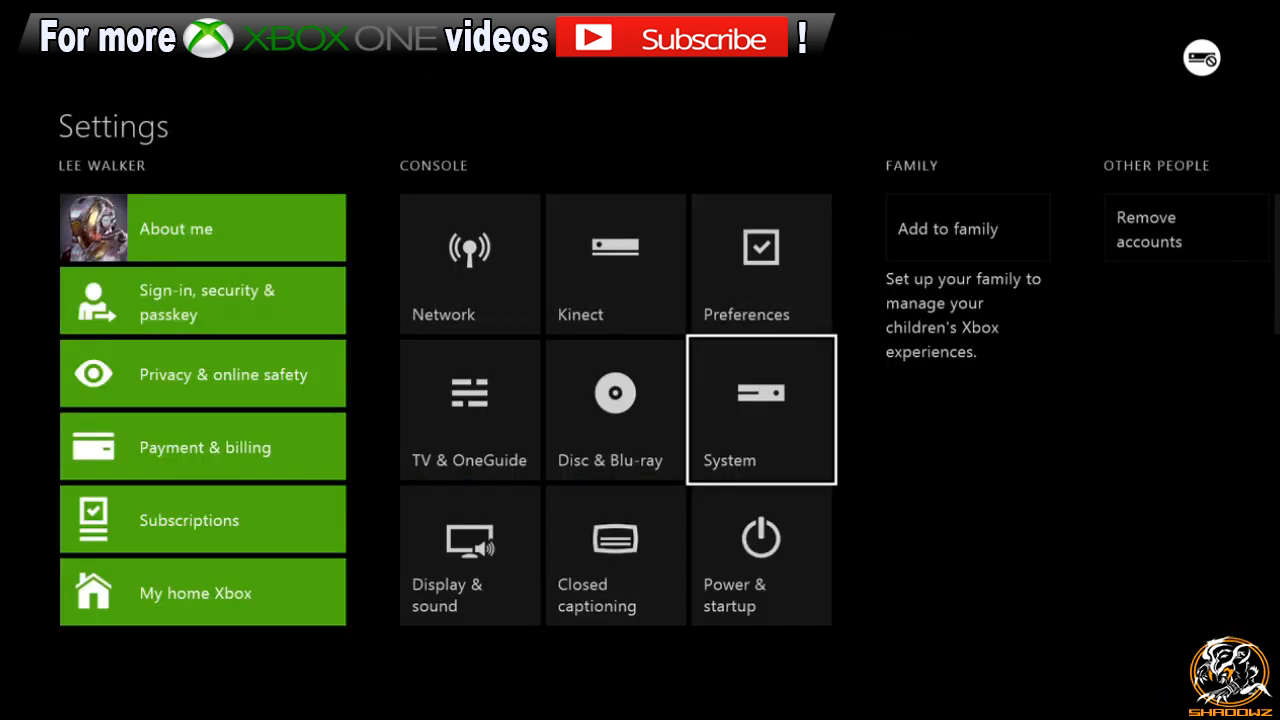
click(761, 410)
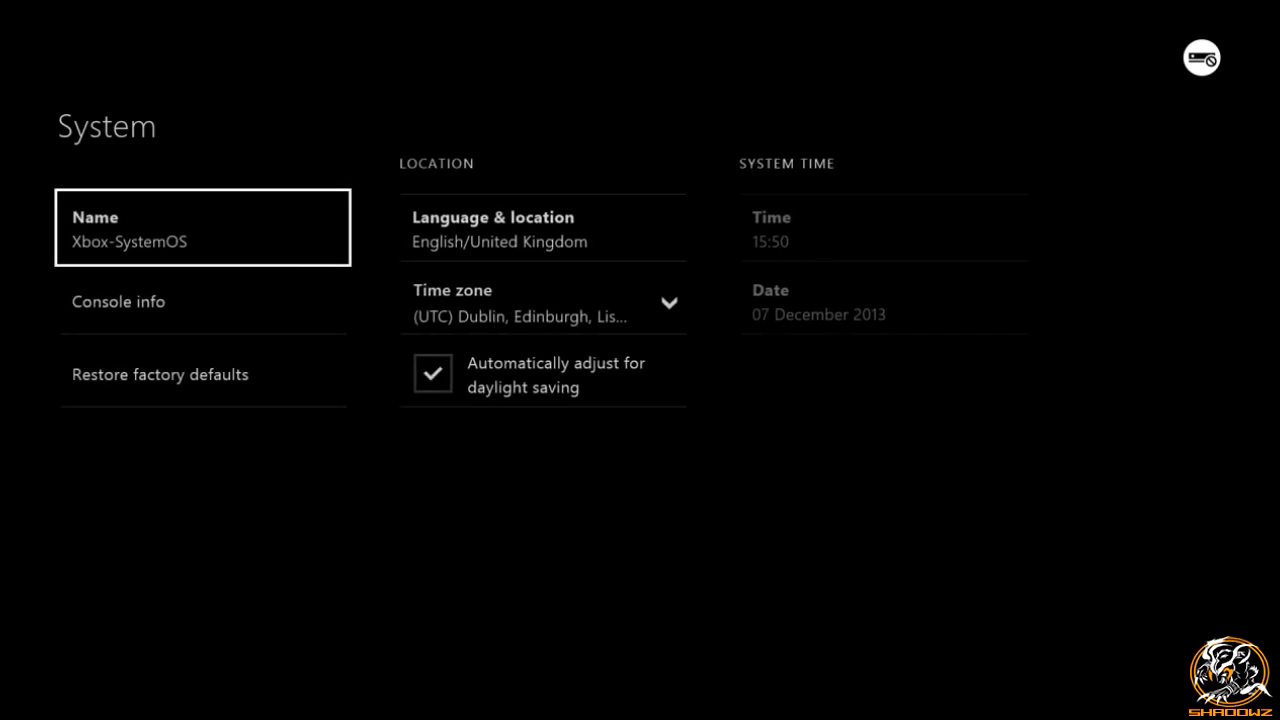
Reveal the hidden Developer settings entry and open it, triggering the not-authorised console error
key(Right)
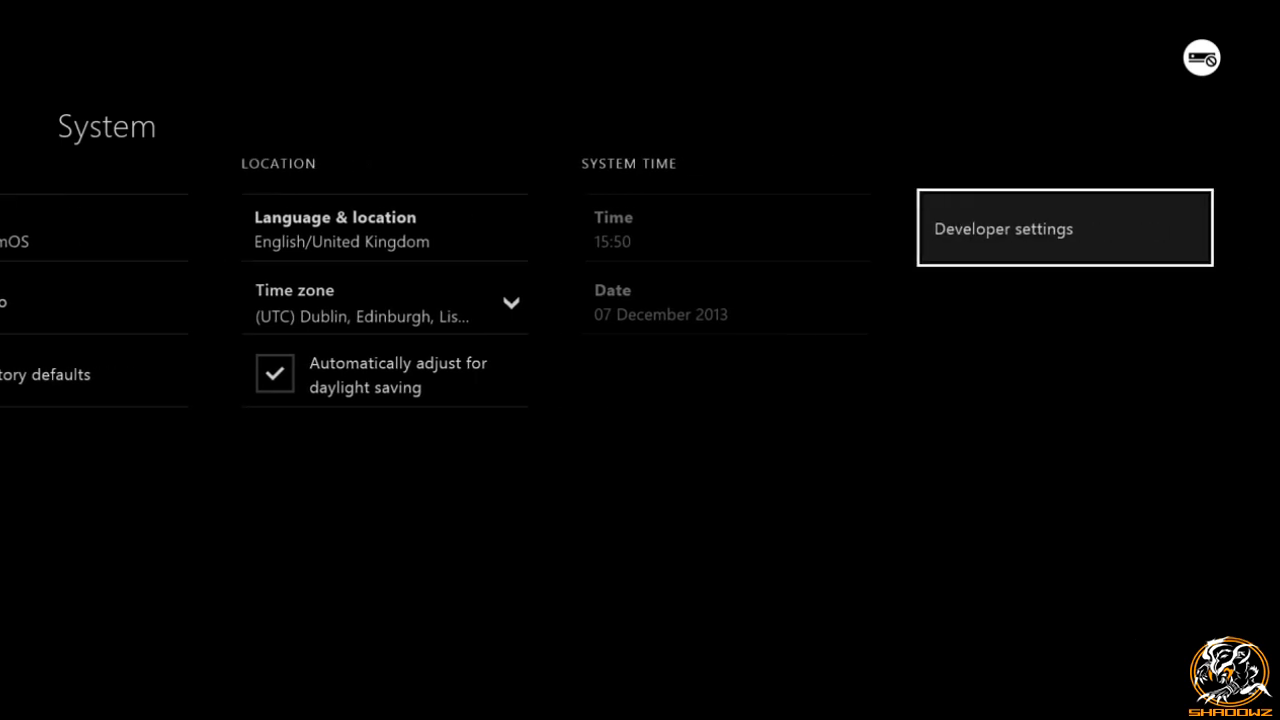
click(1064, 227)
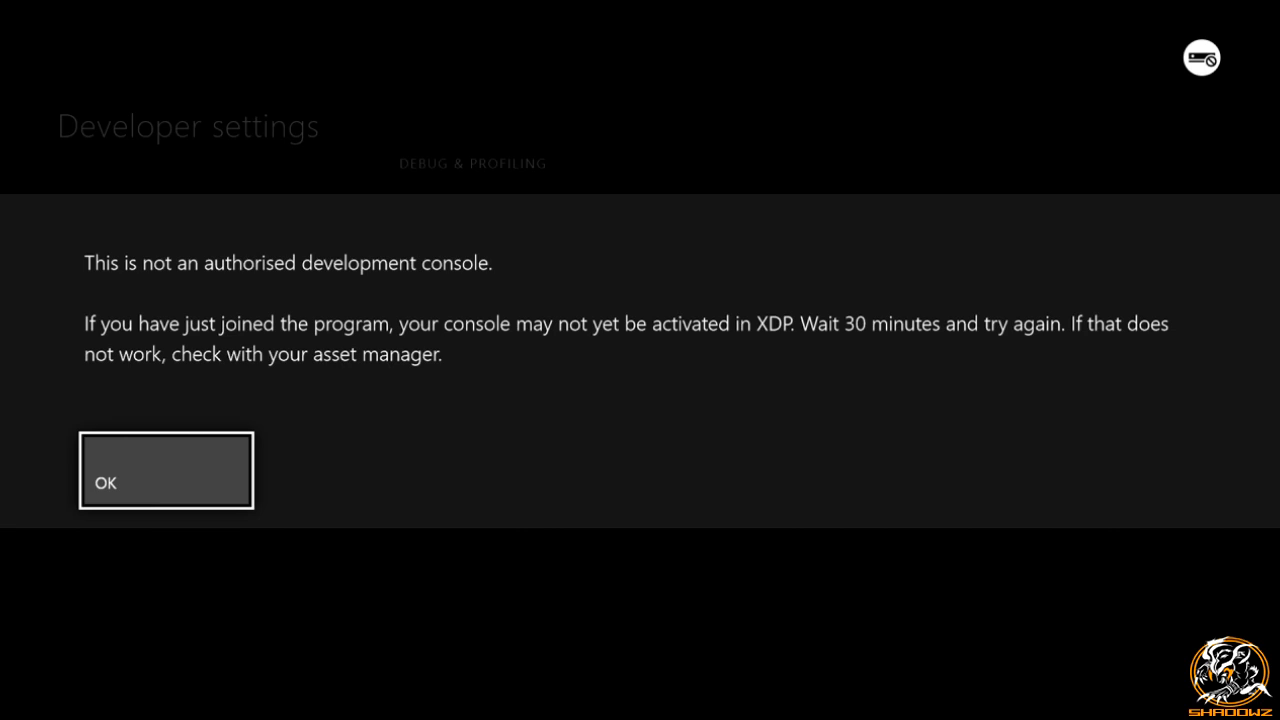
Dismiss the not-authorised console message with OK to show the devkit, sandbox and debugging options
click(166, 470)
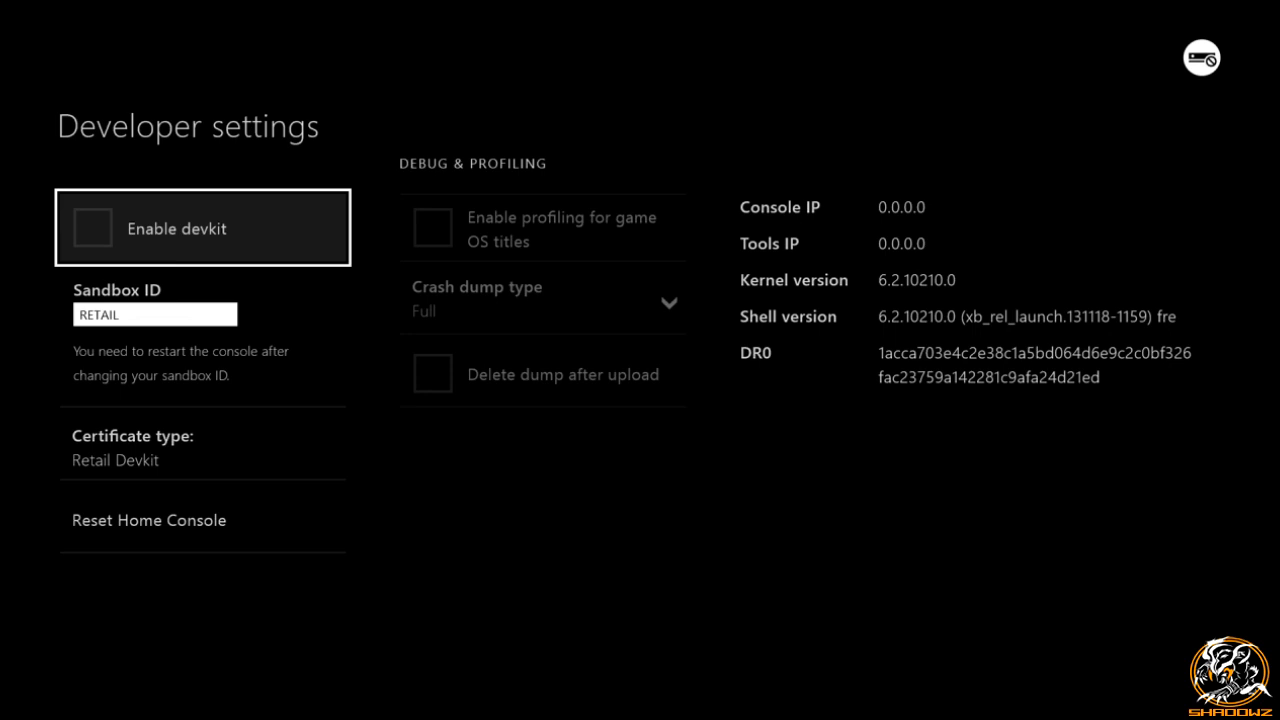